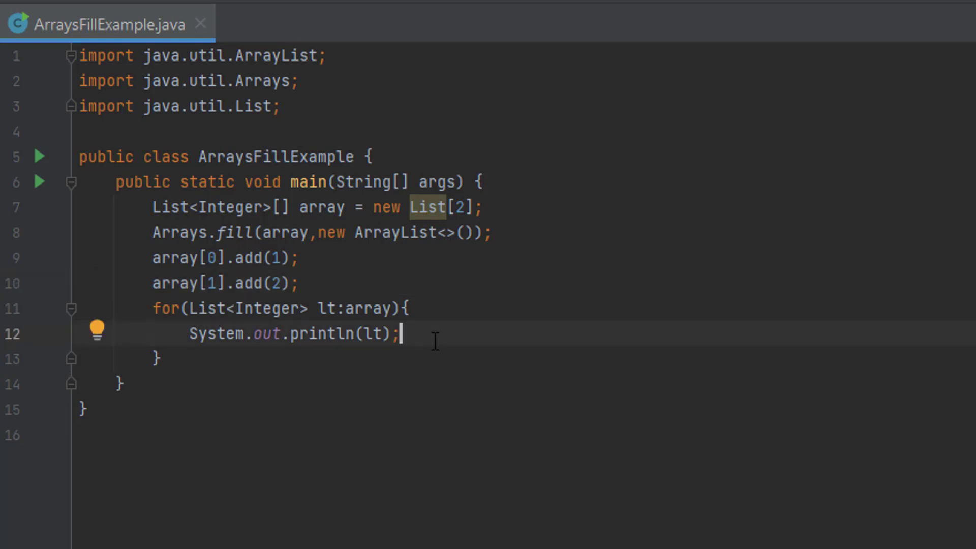
mouse_move(761, 263)
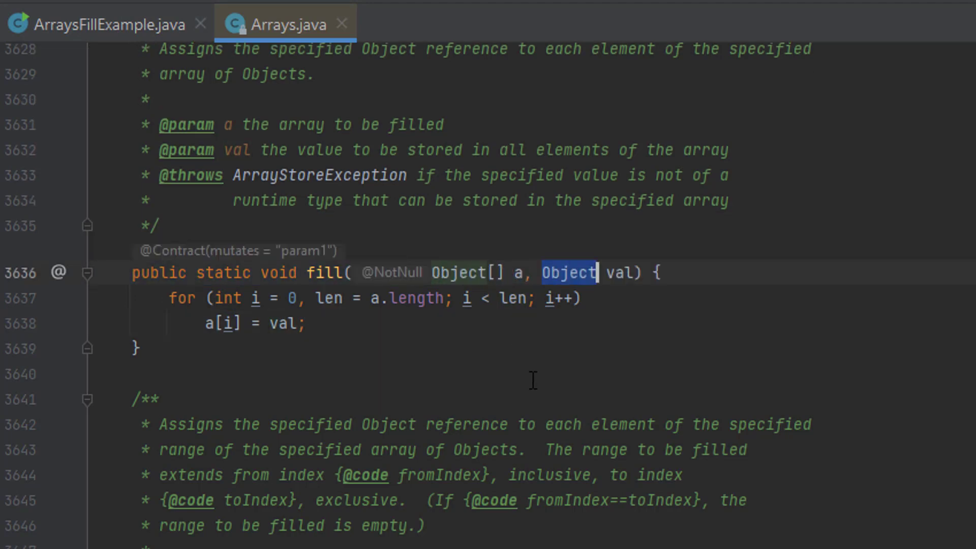
mouse_move(534, 329)
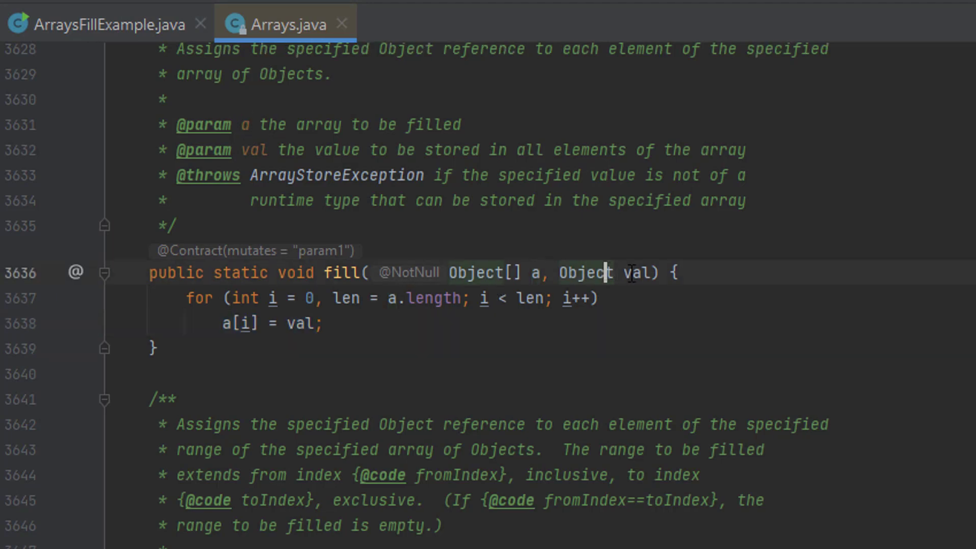
Step: Inspect fill's val parameter, then return to the ArraysFillExample.java source
double_click(634, 272)
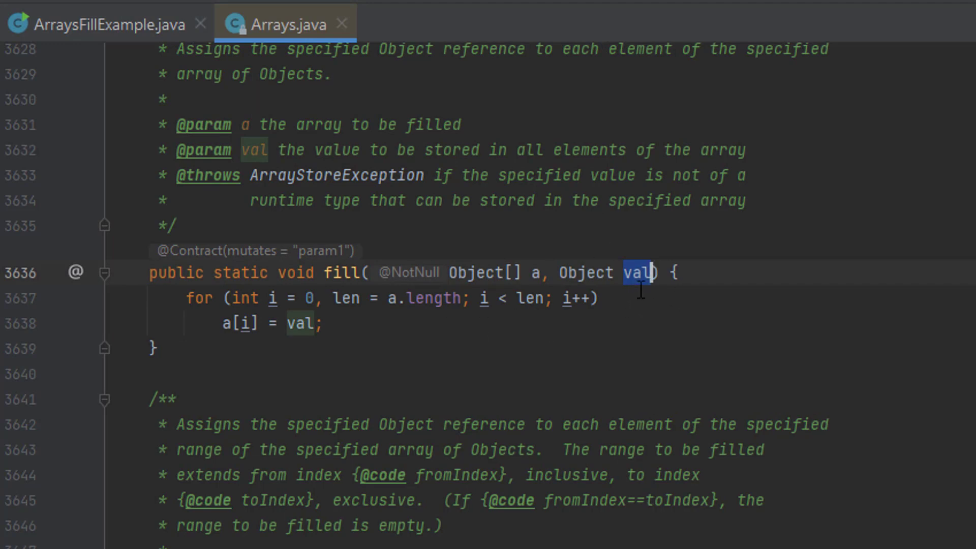
mouse_move(254, 326)
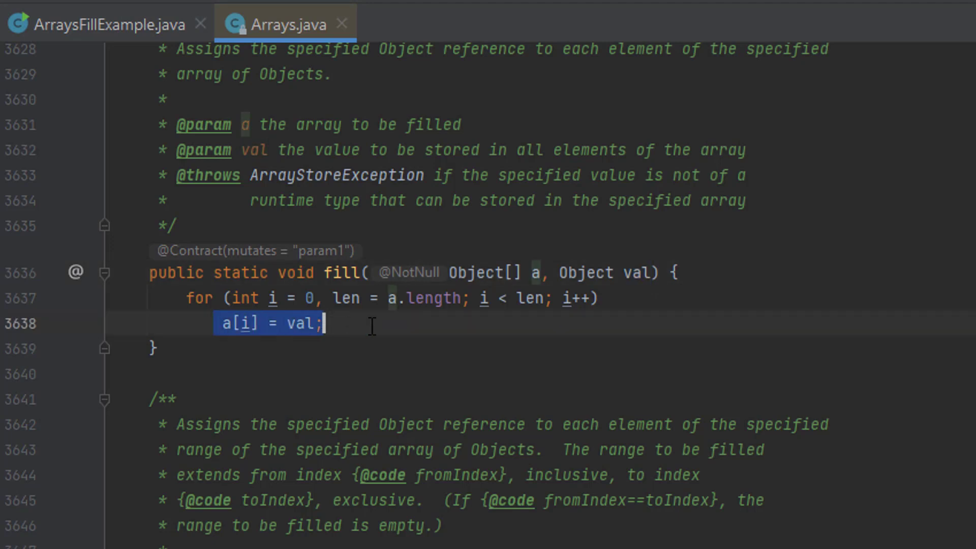
left_click(94, 24)
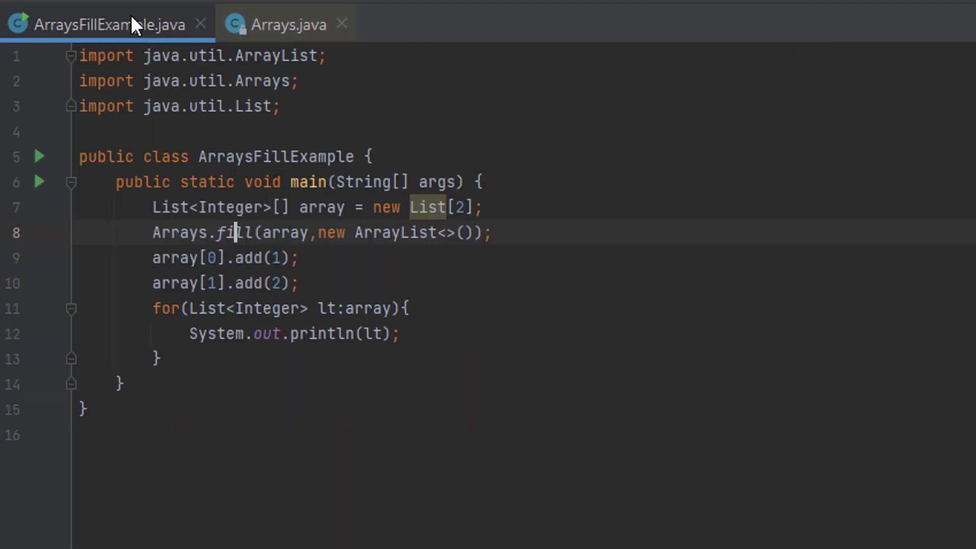